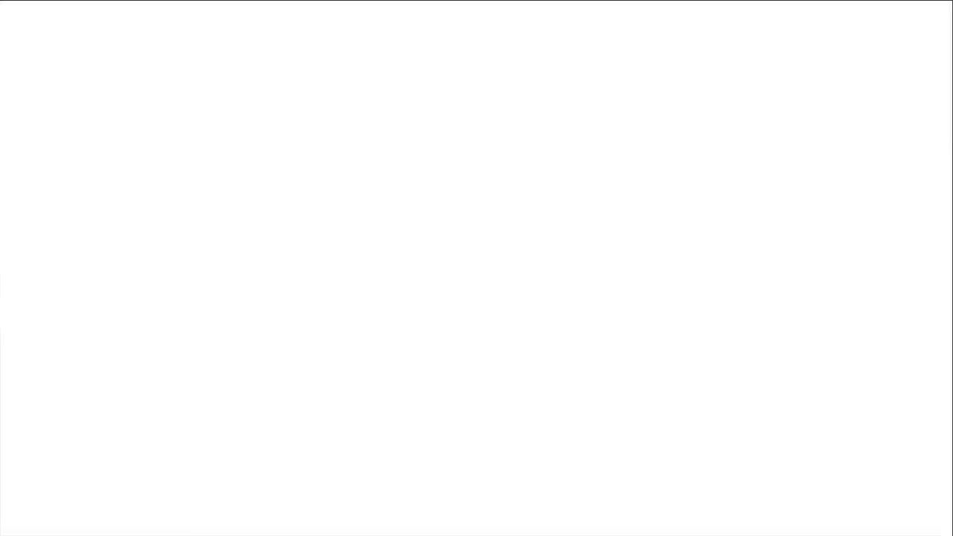
{"action": "left_click_drag", "start_coordinate": [246, 81], "coordinate": [354, 71]}
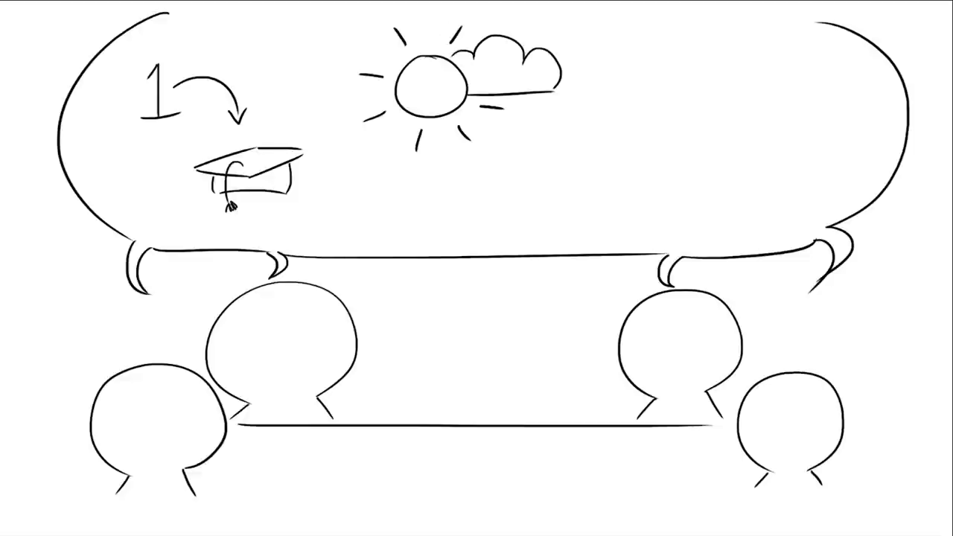
{"action": "type", "text": "what a"}
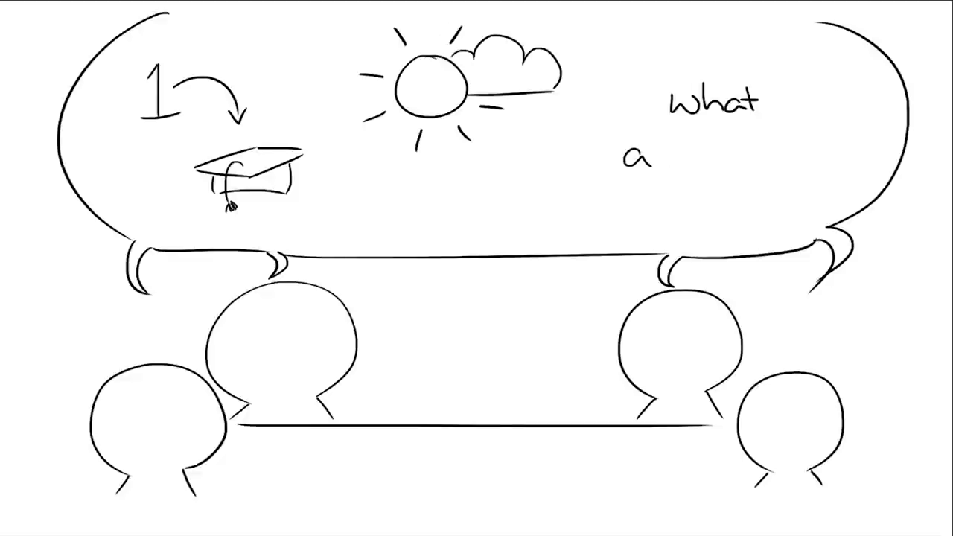
{"action": "type", "text": "about you?"}
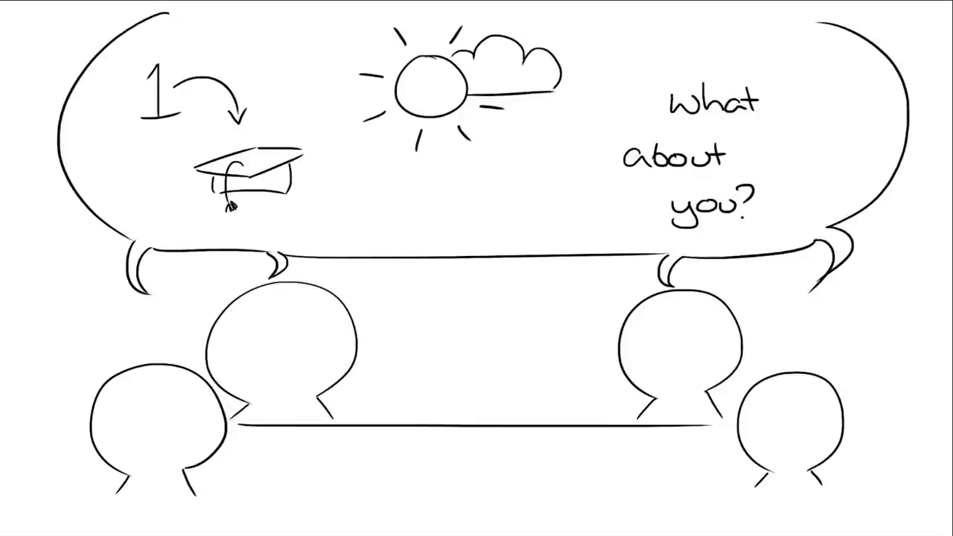